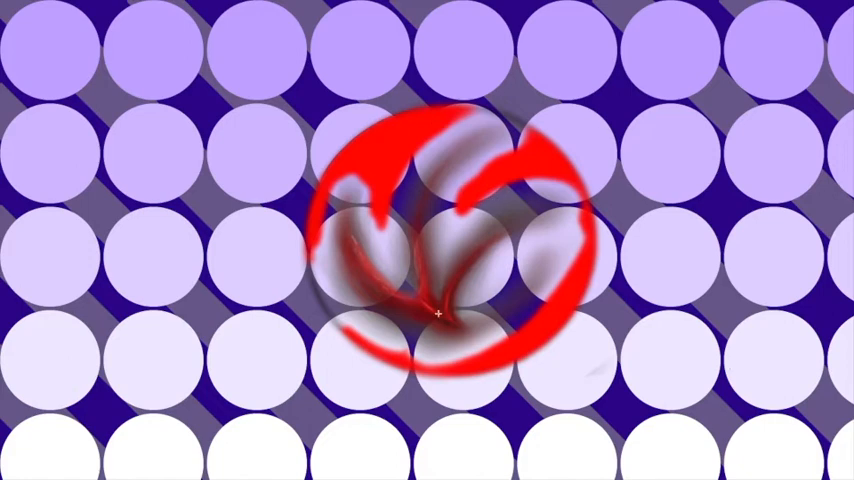
pyautogui.moveTo(306, 274)
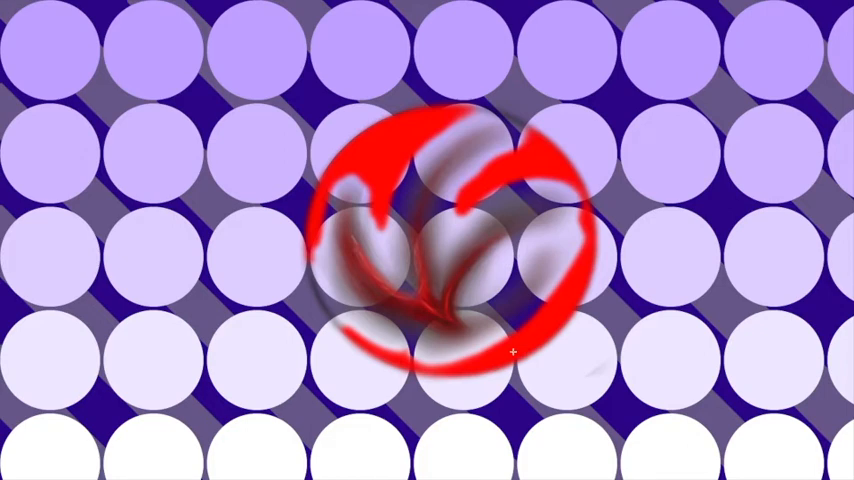
pyautogui.moveTo(386, 164)
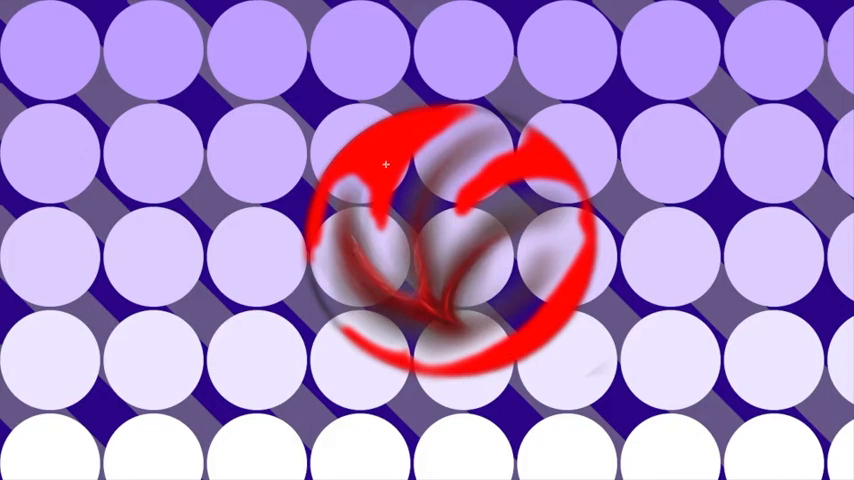
pyautogui.moveTo(439, 317)
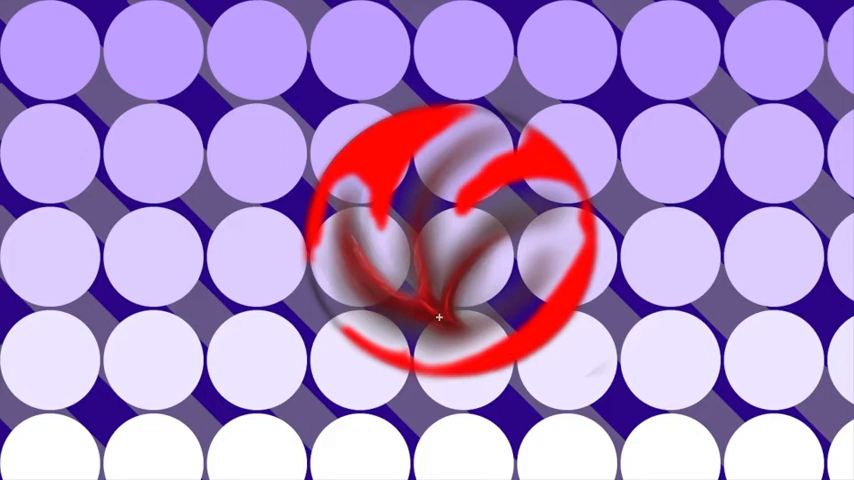
pyautogui.moveTo(463, 302)
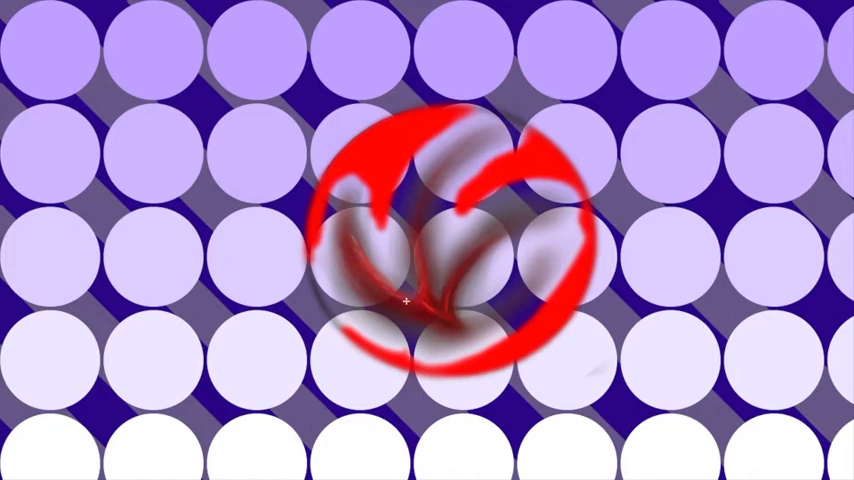
pyautogui.moveTo(600, 215)
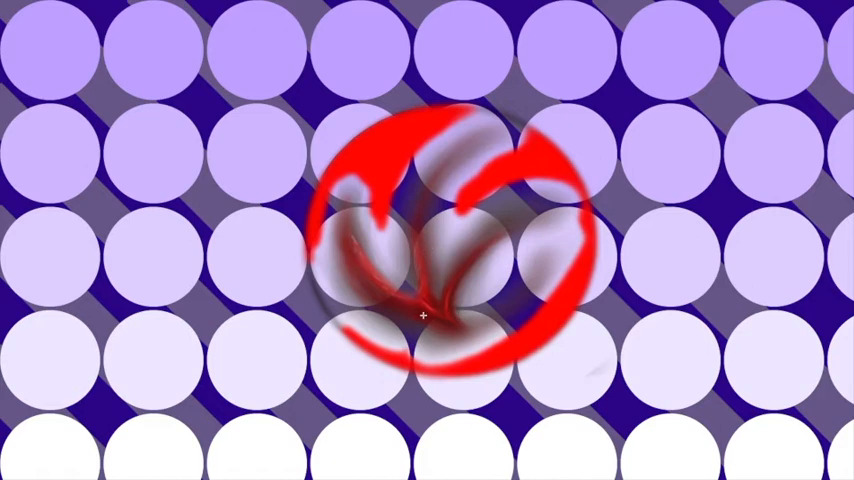
pyautogui.moveTo(447, 289)
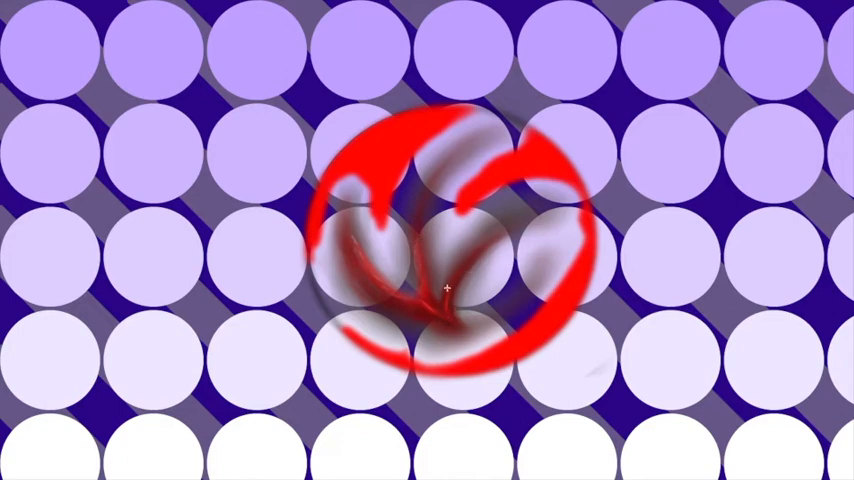
pyautogui.moveTo(355, 255)
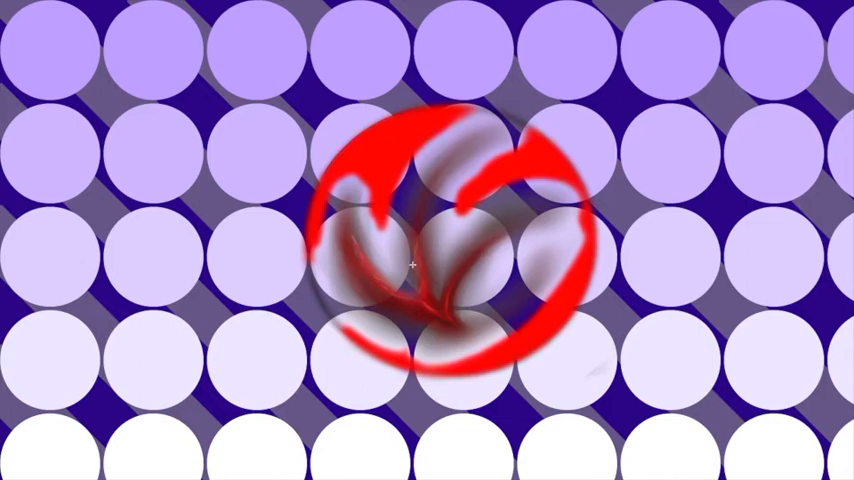
pyautogui.moveTo(419, 236)
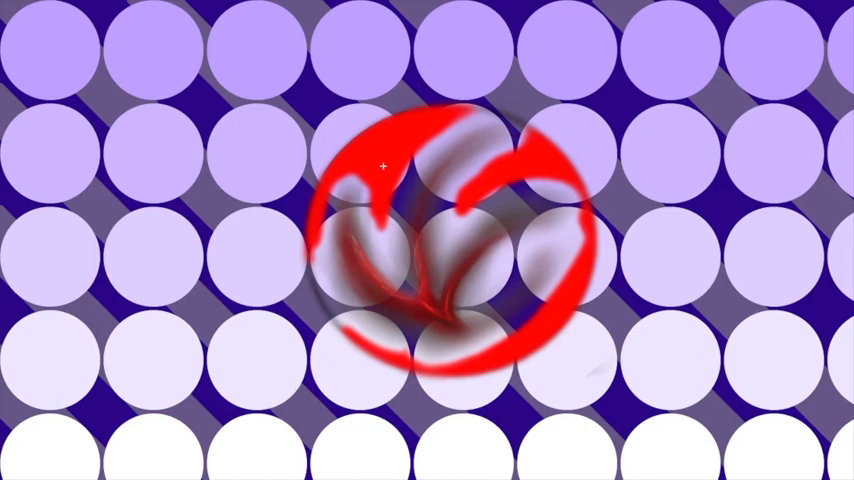
pyautogui.moveTo(514, 166)
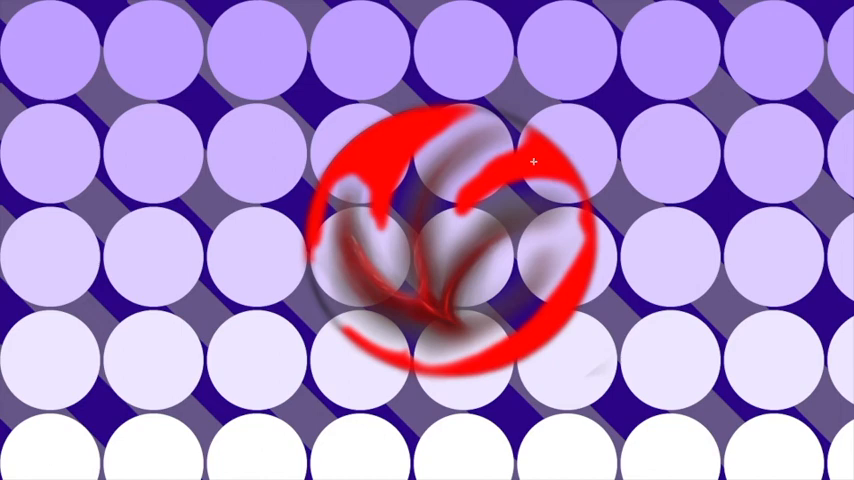
pyautogui.moveTo(580, 135)
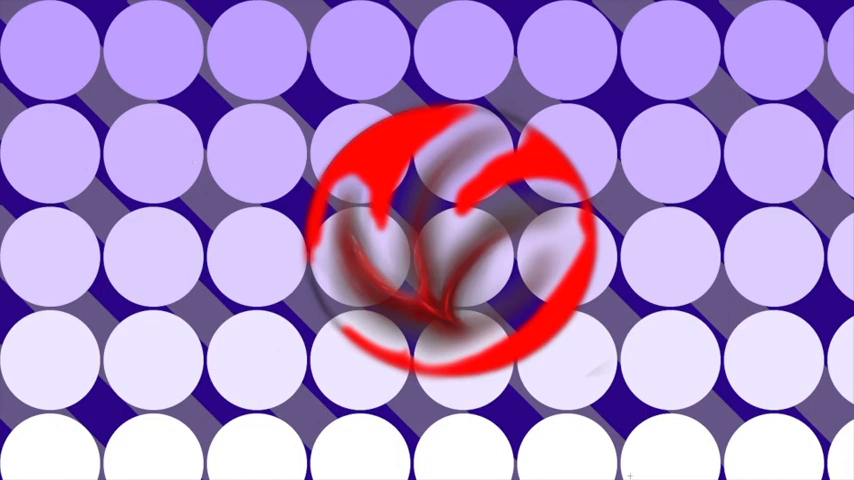
pyautogui.moveTo(527, 347)
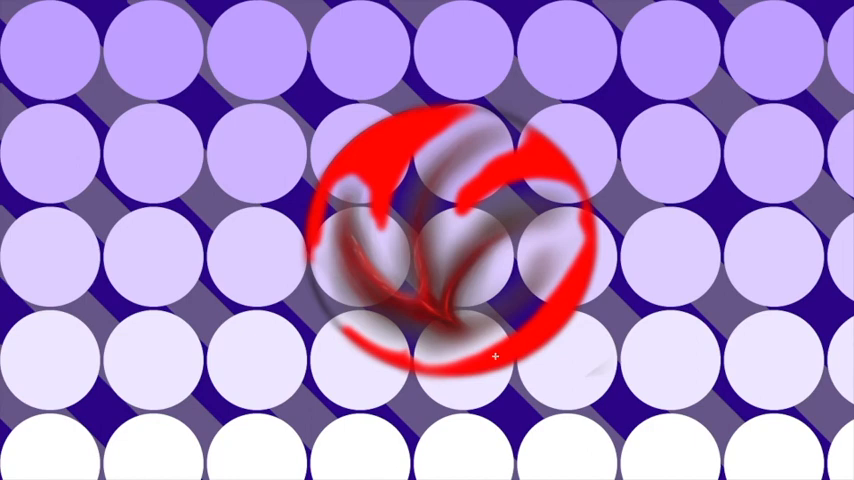
pyautogui.moveTo(366, 150)
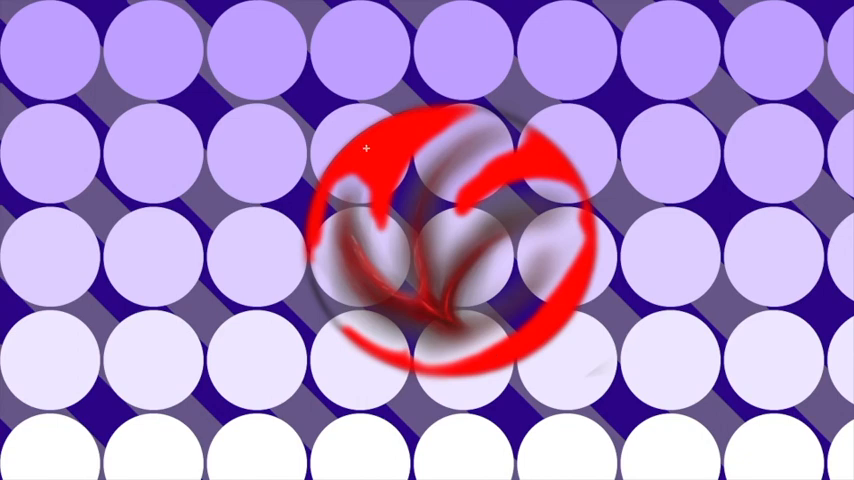
pyautogui.moveTo(546, 328)
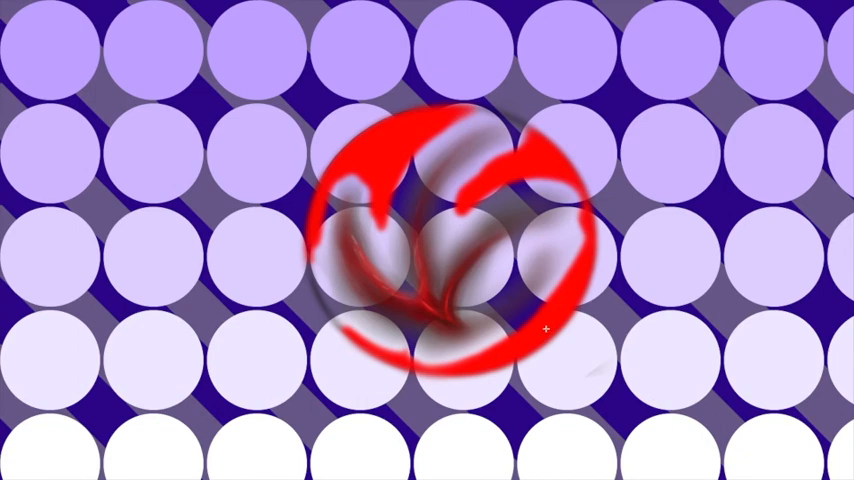